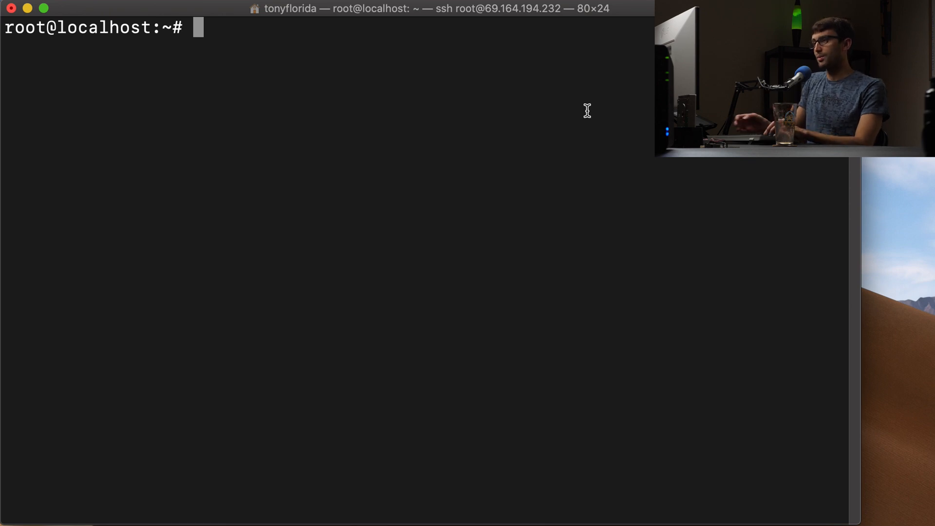
Step: Confirm adduser and useradd are both installed under /usr/sbin using 'which'
{"action": "type", "text": "which adduser"}
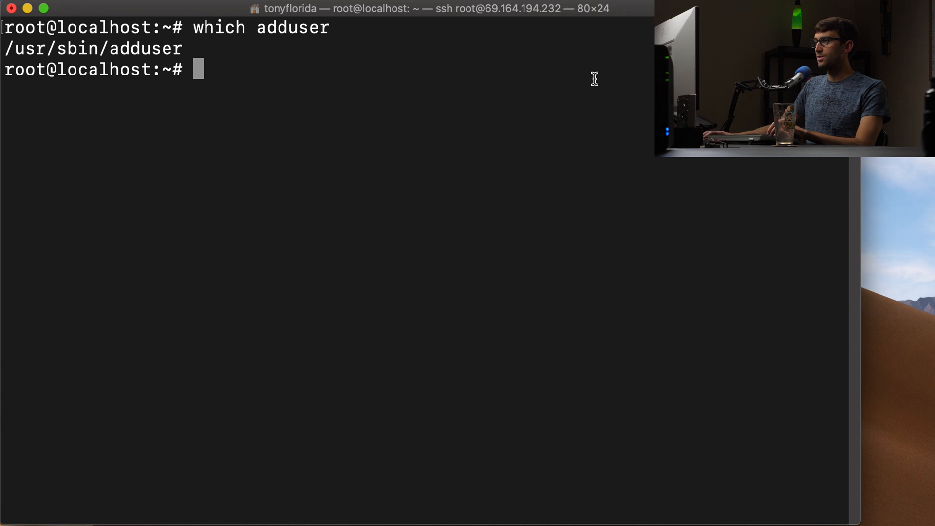
{"action": "type", "text": "w"}
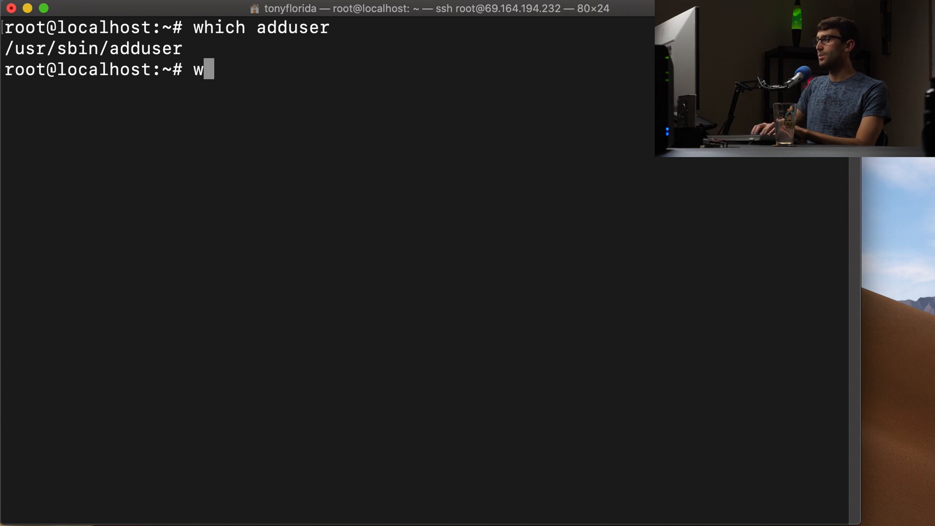
{"action": "type", "text": "hich"}
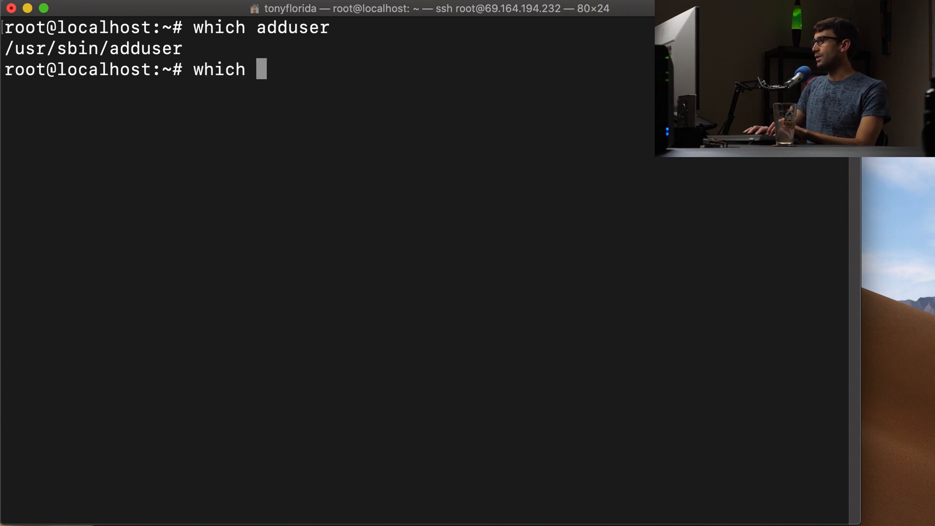
{"action": "type", "text": "useradd"}
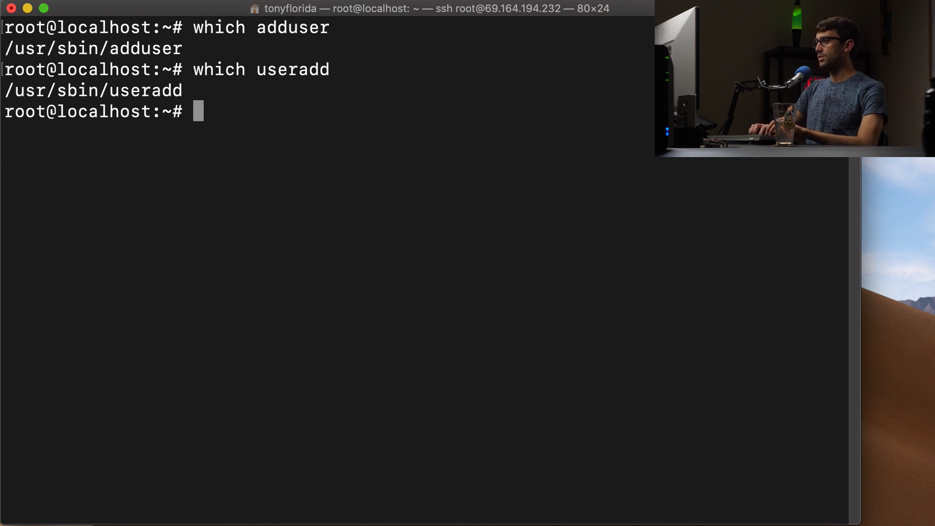
Step: Create user udoms via adduser with a password and full name Micro Domains, confirming with y
{"action": "type", "text": "adduser"}
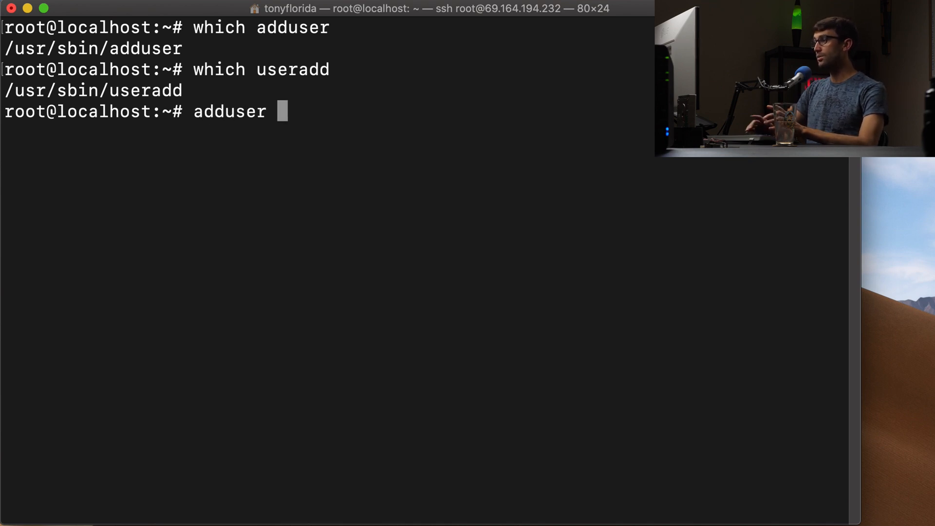
{"action": "type", "text": "udoms"}
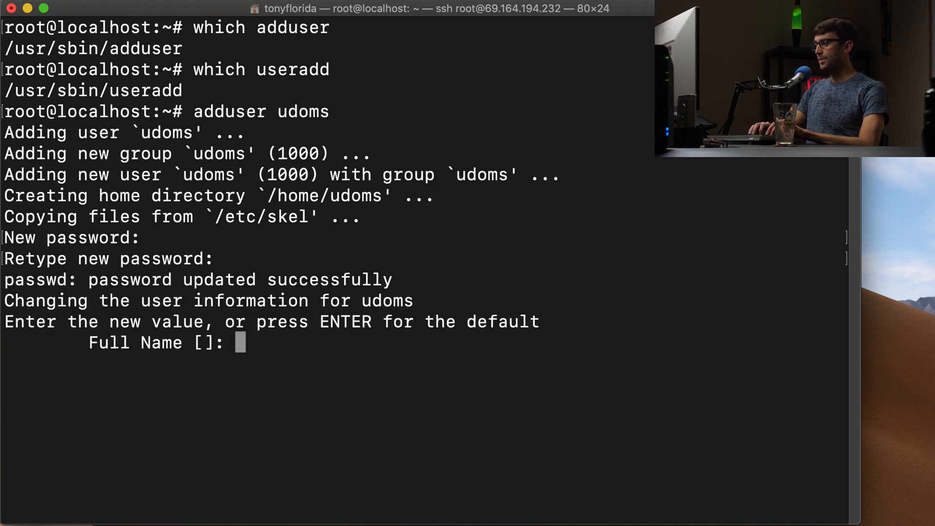
{"action": "type", "text": "Micro Domains"}
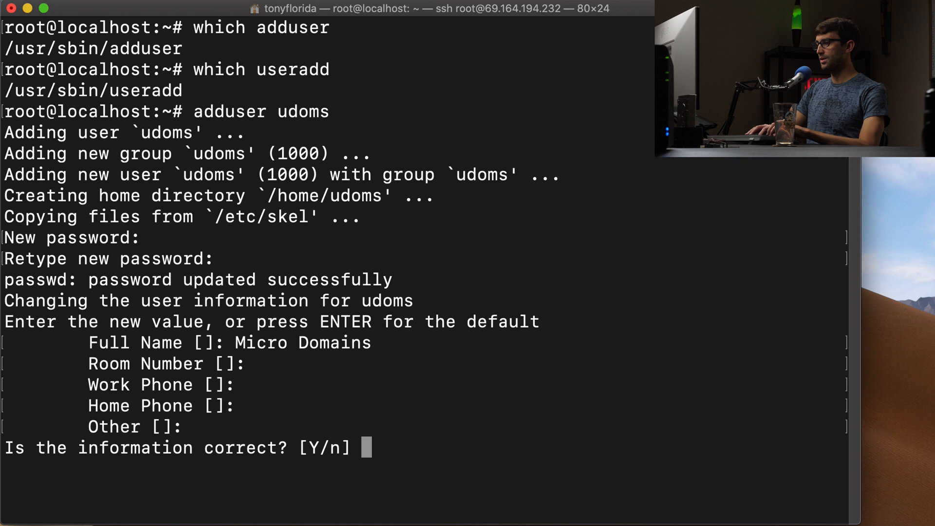
{"action": "type", "text": "y"}
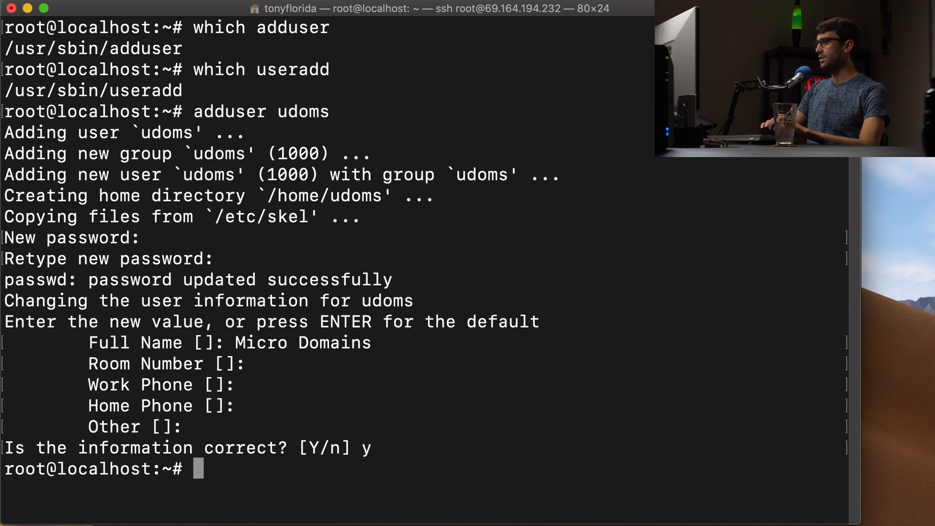
{"action": "mouse_move", "coordinate": [496, 96]}
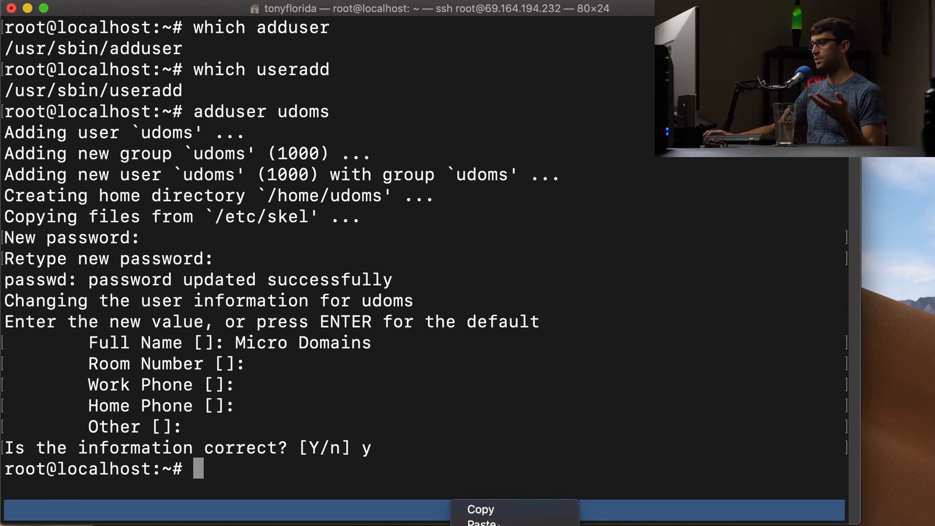
Step: List all account names from /etc/passwd with 'cut -d: -f1' to find udoms
{"action": "type", "text": "cut -d: -f1 /etc/passwd"}
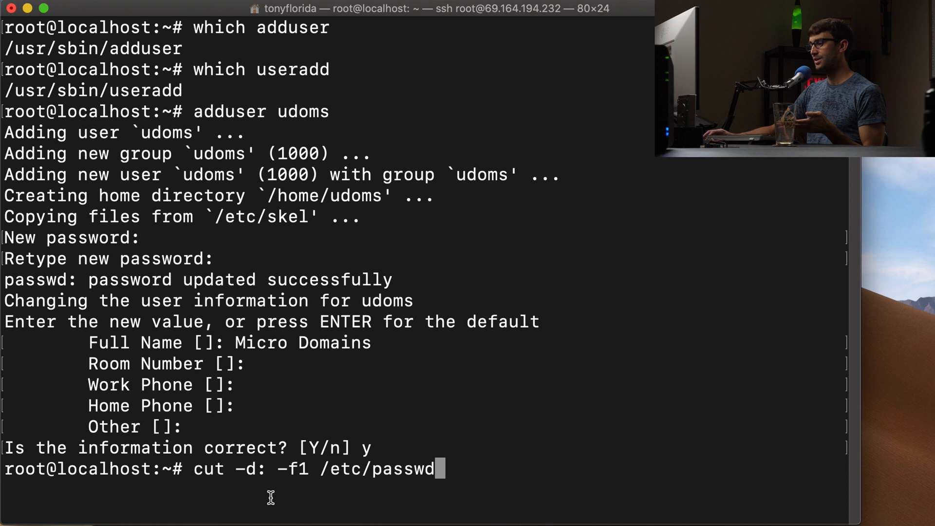
{"action": "mouse_move", "coordinate": [352, 485]}
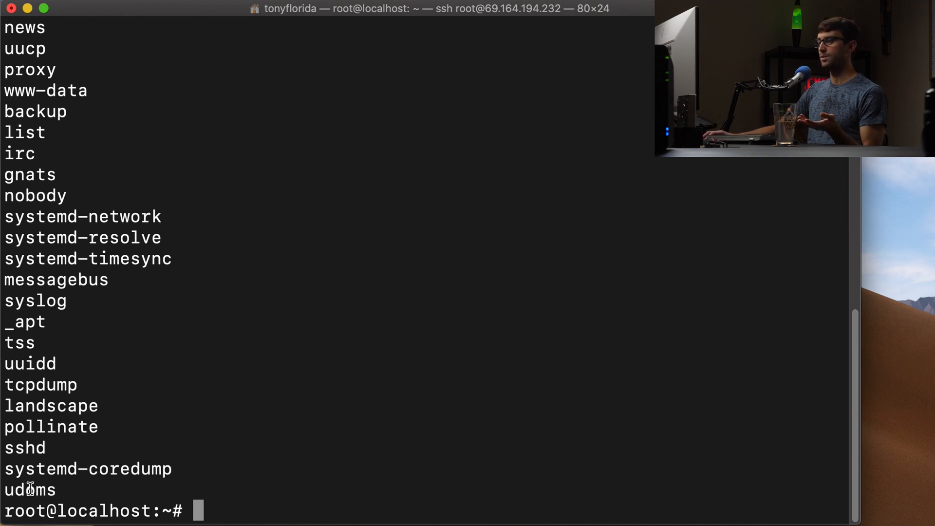
{"action": "mouse_move", "coordinate": [324, 451]}
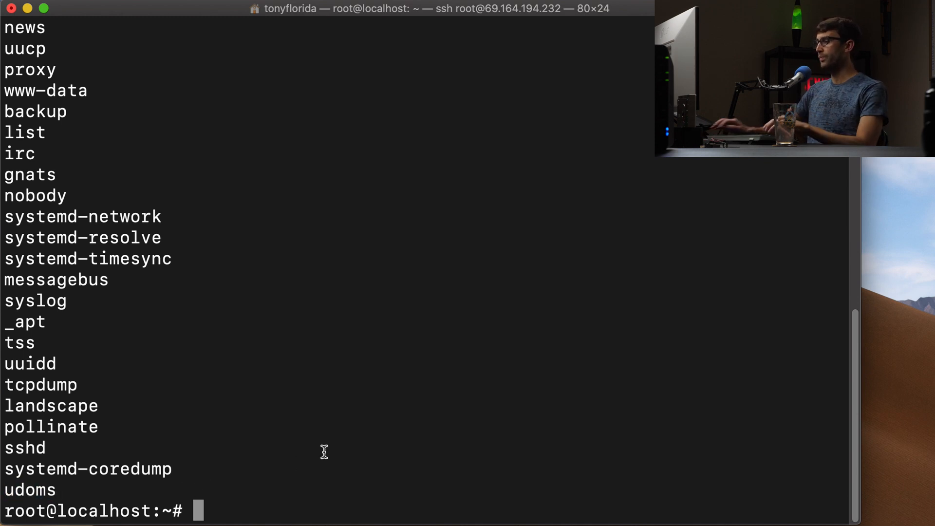
Step: Switch to udoms, verify its home directory is /home/udoms with pwd, then exit back to root
{"action": "type", "text": "su"}
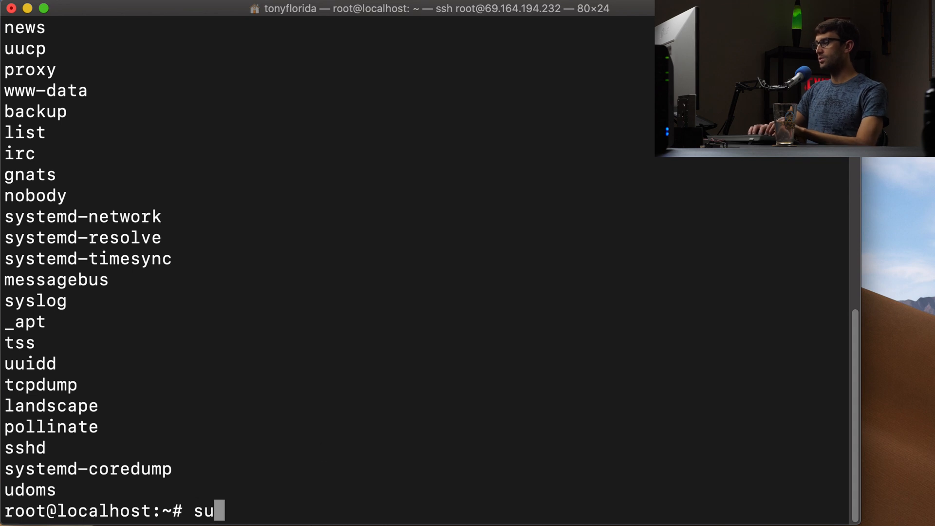
{"action": "type", "text": "udoms"}
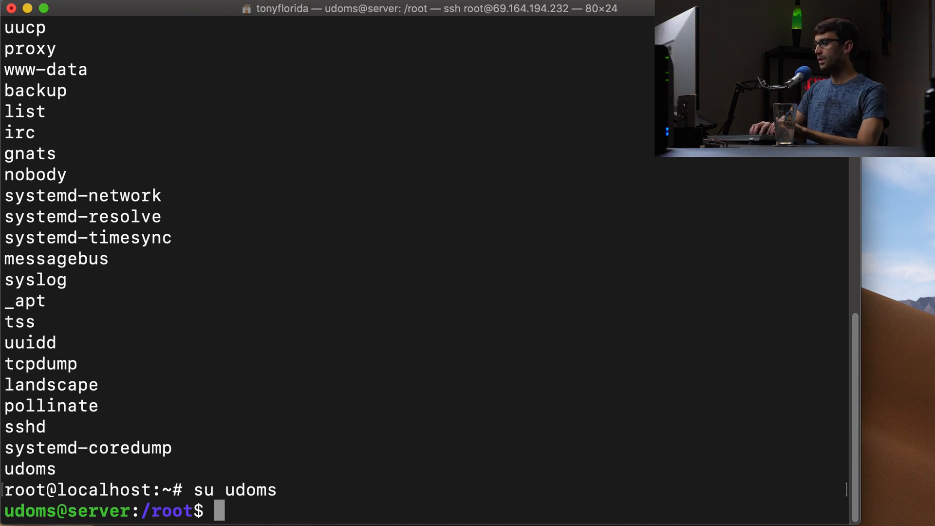
{"action": "type", "text": "cd ~"}
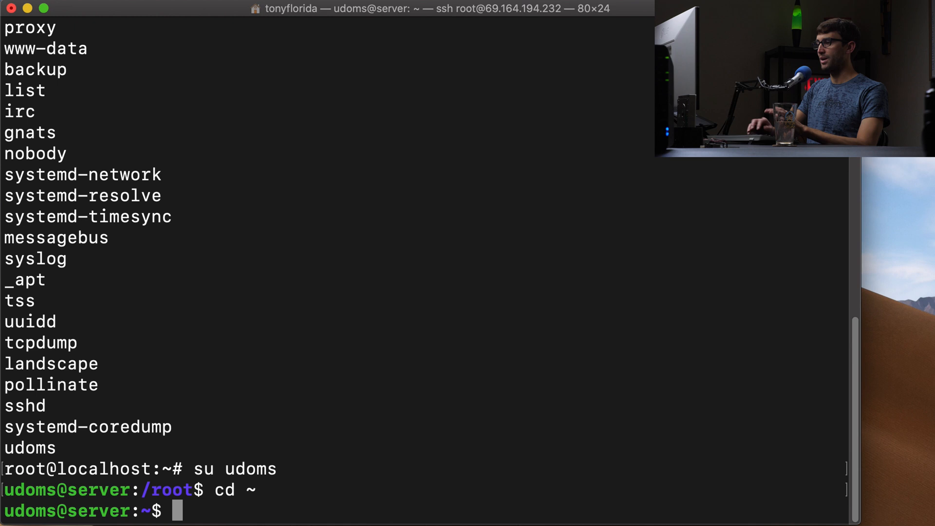
{"action": "type", "text": "pwd"}
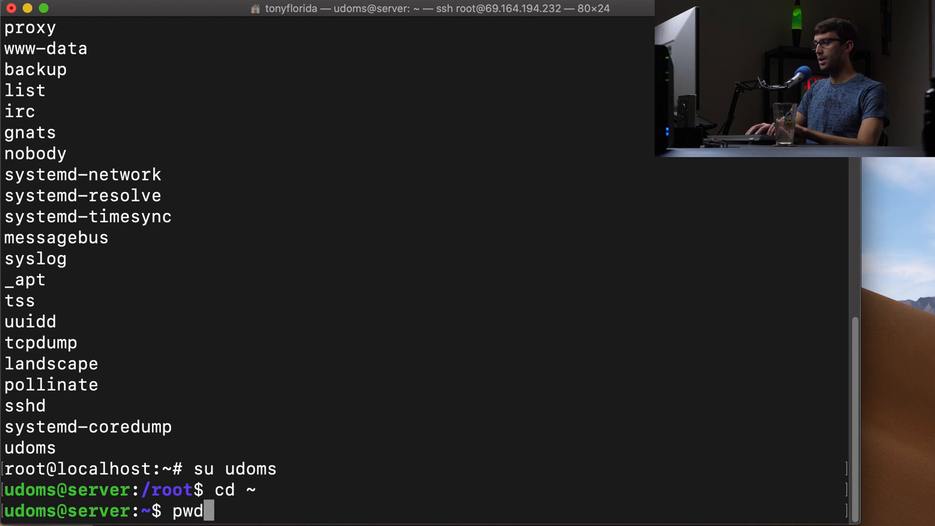
{"action": "key", "text": "Return"}
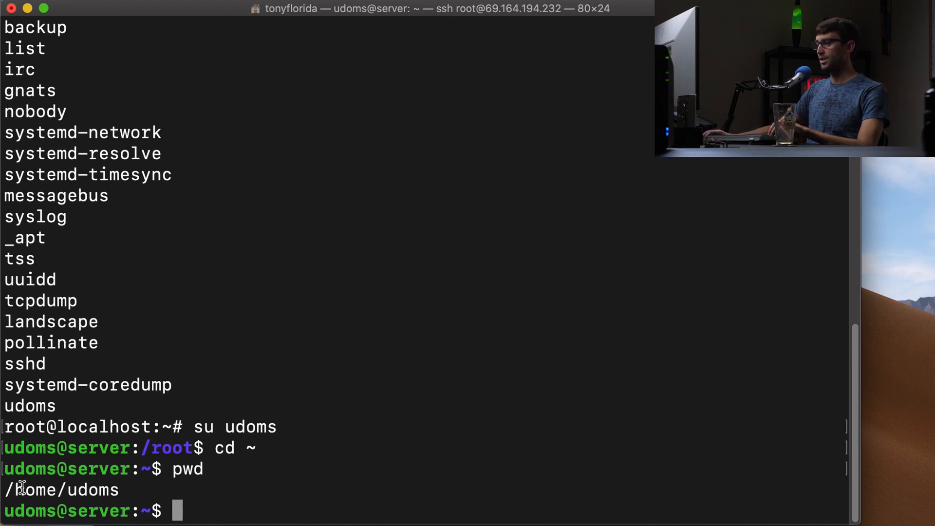
{"action": "double_click", "coordinate": [36, 490]}
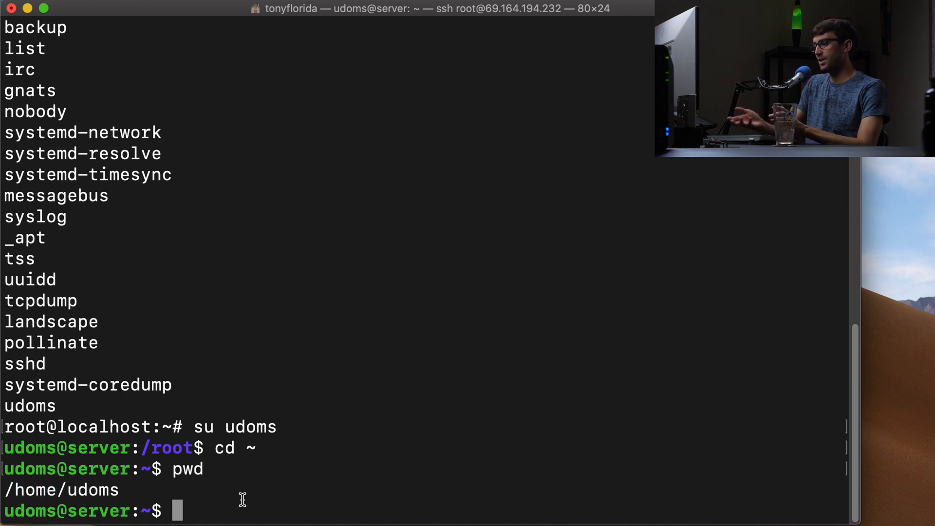
{"action": "type", "text": "exit"}
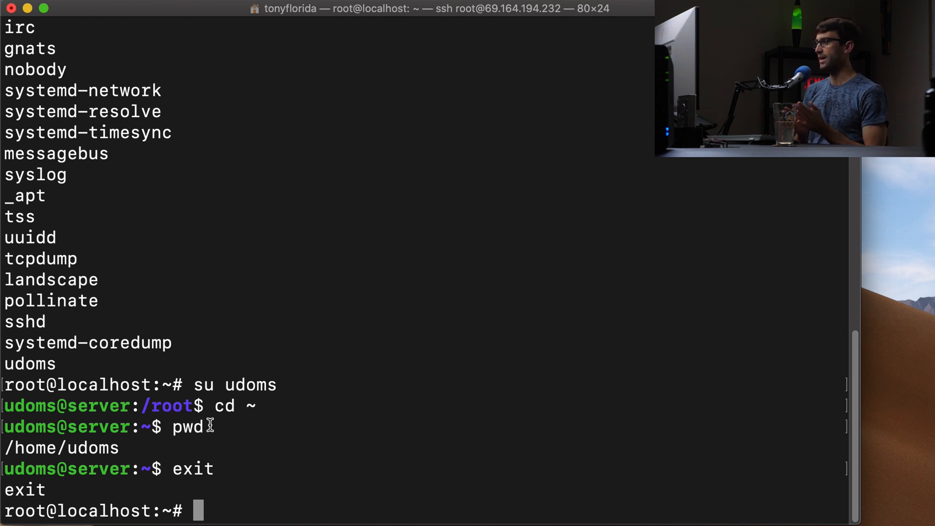
Step: Edit /etc/ssh/sshd_config in vim as sudo, search for 'Allow' and jump to the end of the file
{"action": "type", "text": "sudo vim /"}
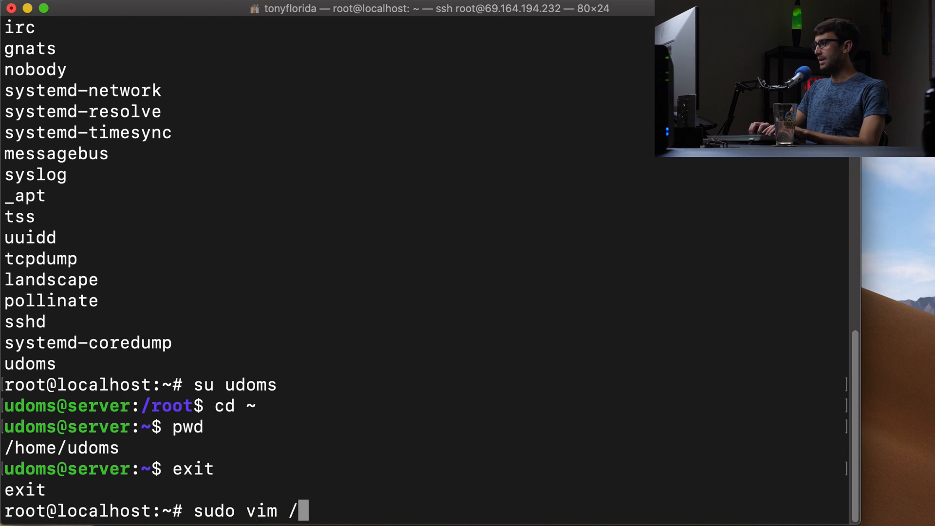
{"action": "type", "text": "etc/ssh/sshd_"}
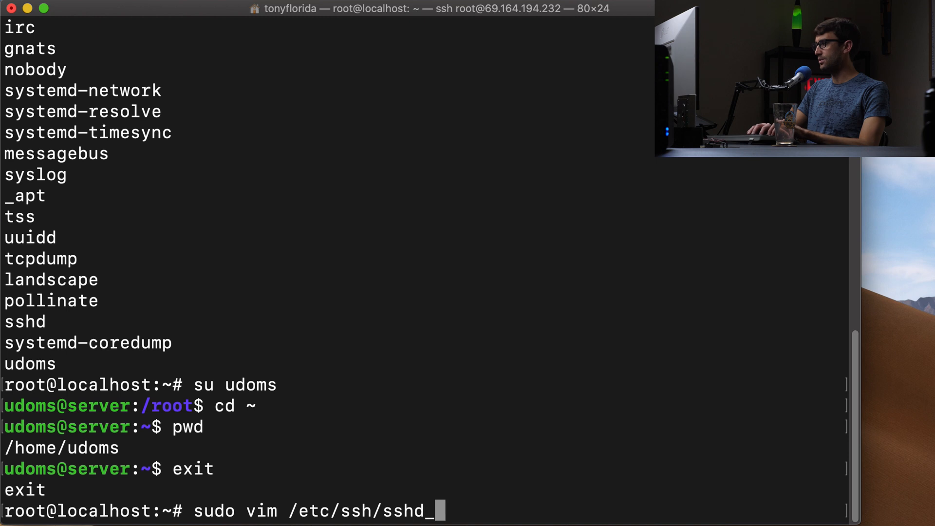
{"action": "type", "text": "config"}
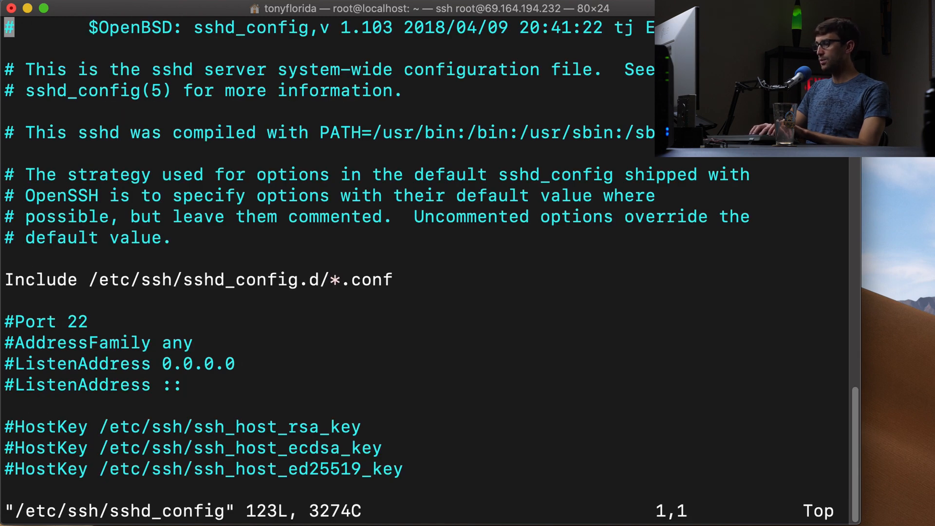
{"action": "type", "text": "/Allo"}
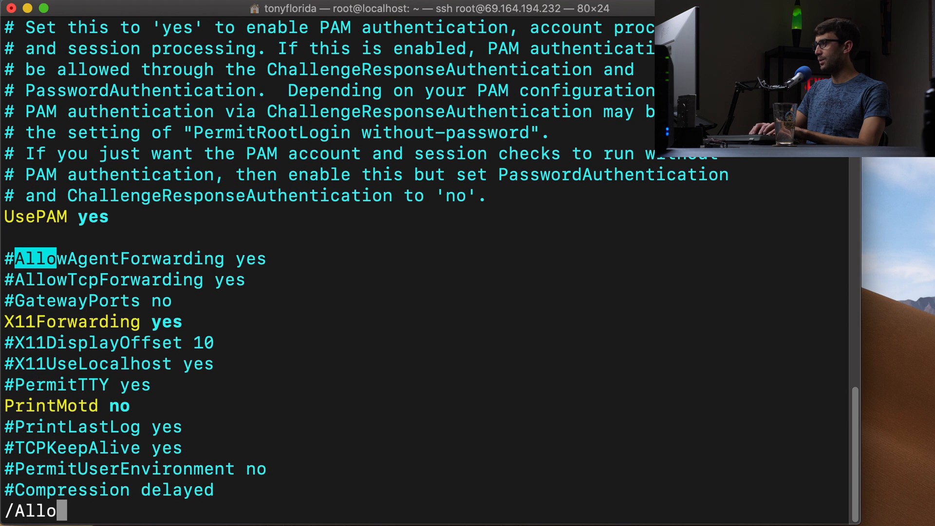
{"action": "type", "text": "w"}
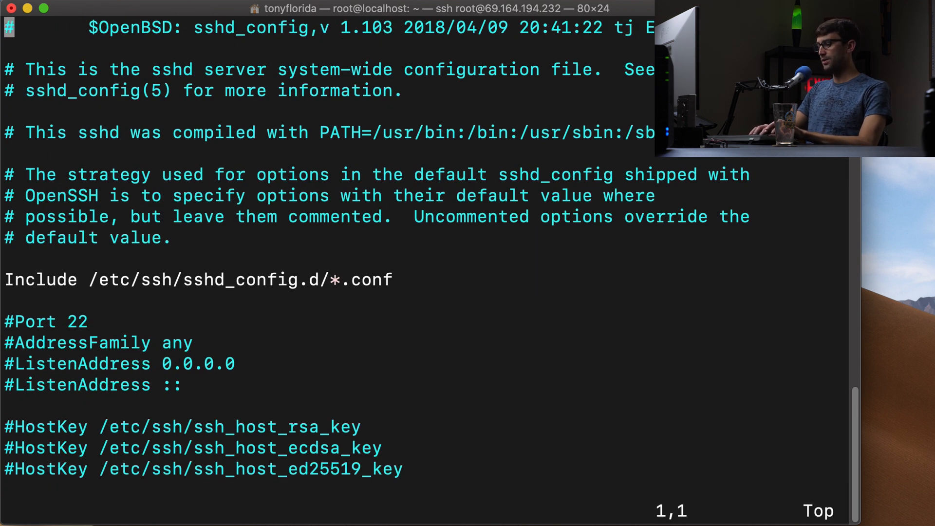
{"action": "type", "text": ":999"}
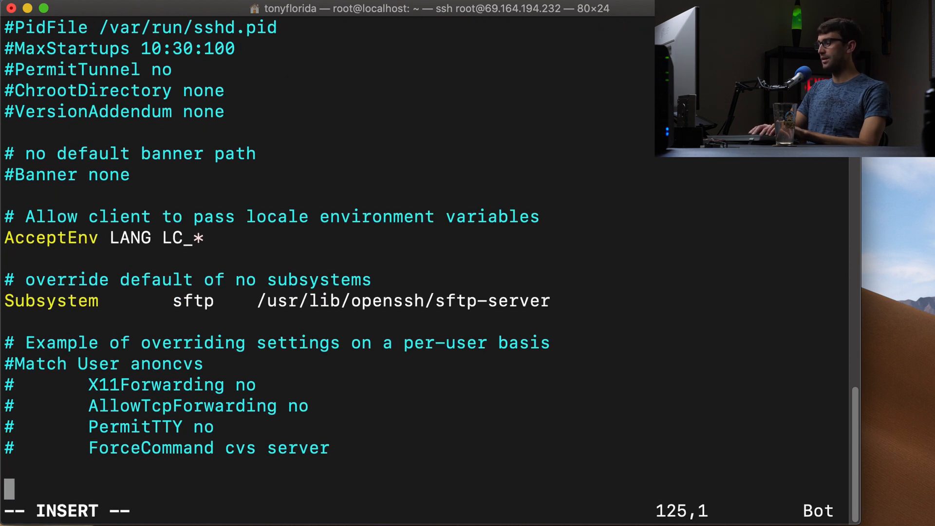
Step: Add the line 'AllowUser udoms root' at the end of sshd_config and save
{"action": "type", "text": "Allow"}
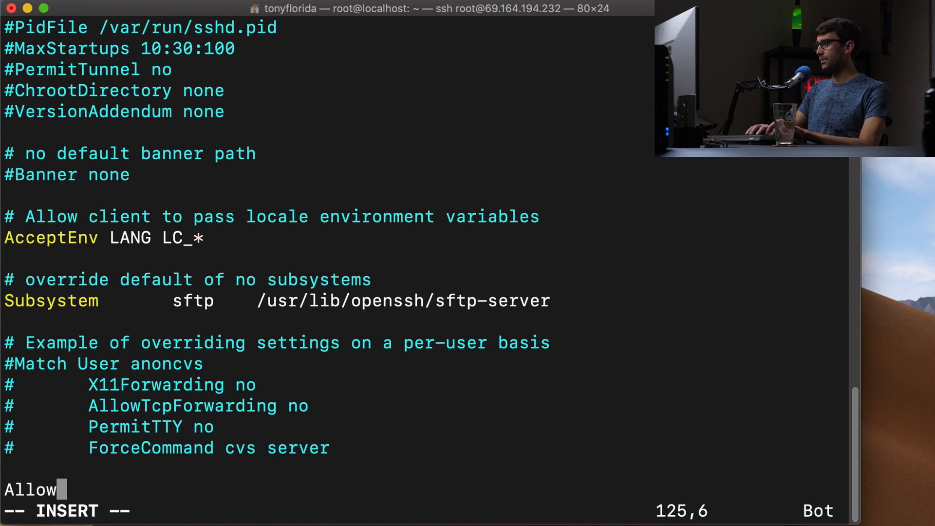
{"action": "type", "text": "User"}
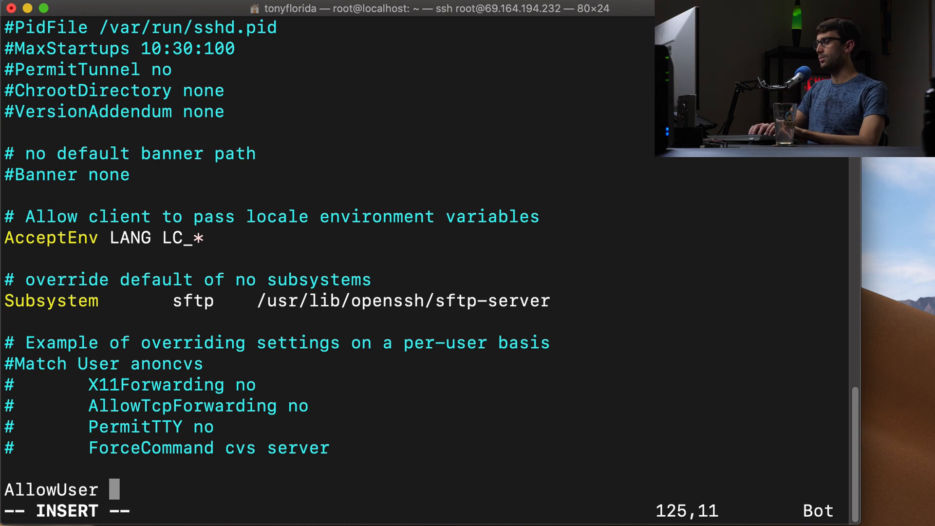
{"action": "type", "text": "ud"}
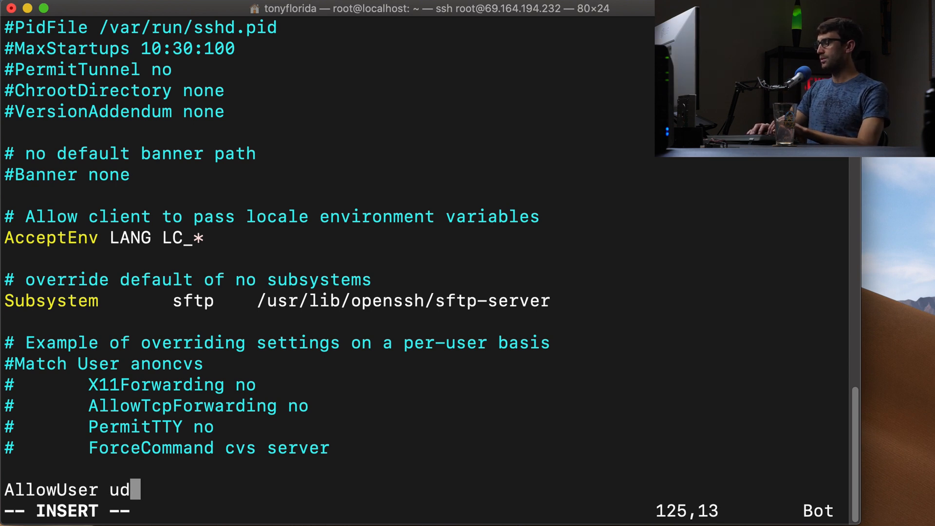
{"action": "type", "text": "oms"}
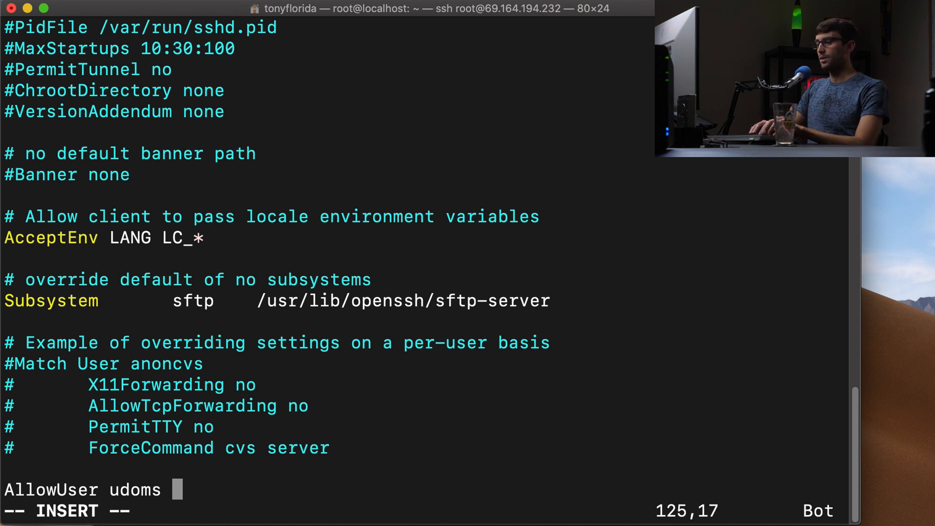
{"action": "type", "text": "ro"}
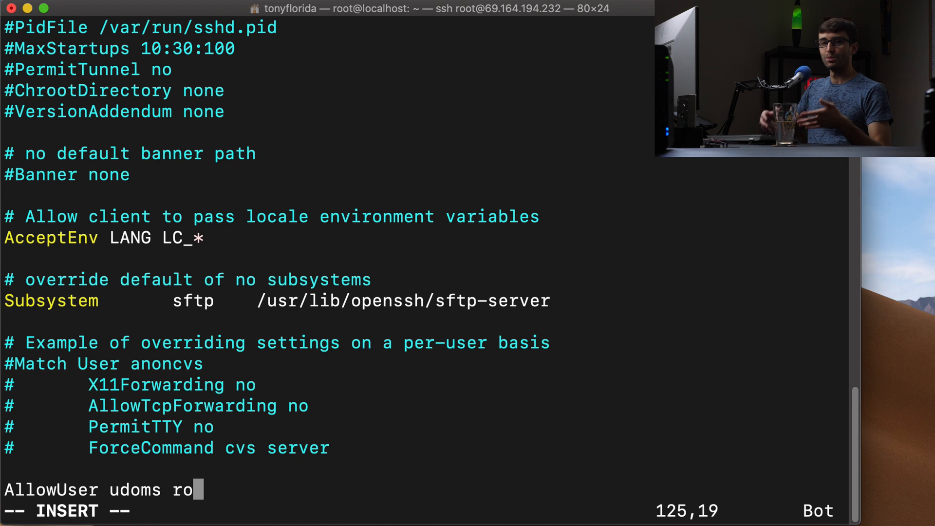
{"action": "type", "text": "or"}
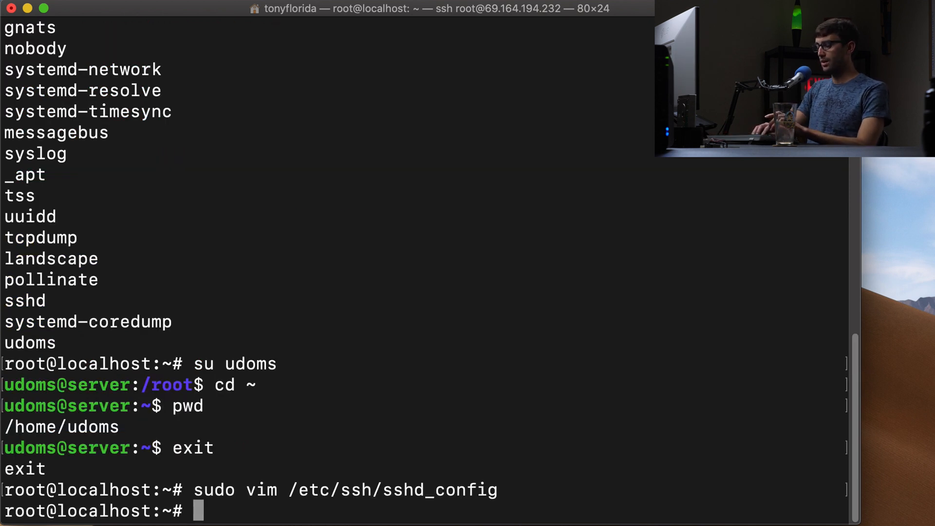
Step: Restart sshd with systemctl, see it fail, and reopen sshd_config in vim
{"action": "type", "text": "systemctl"}
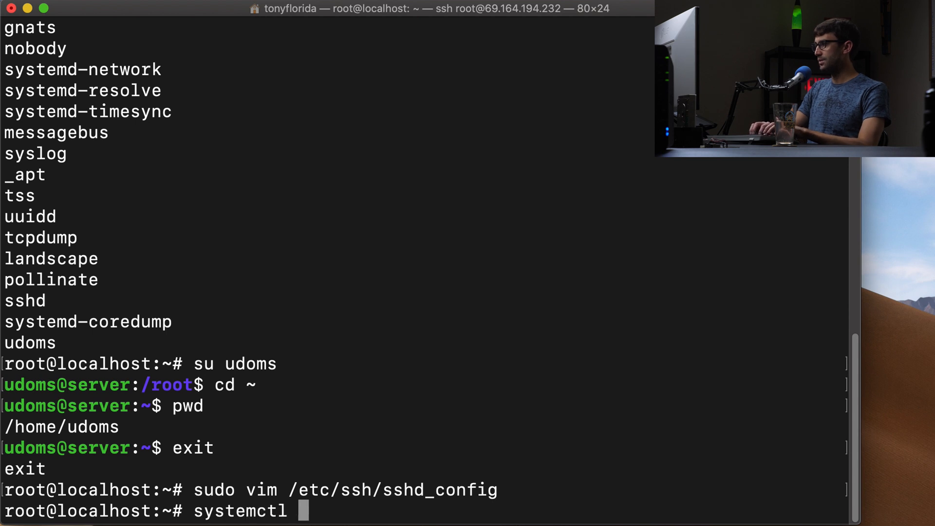
{"action": "type", "text": "restart ssh"}
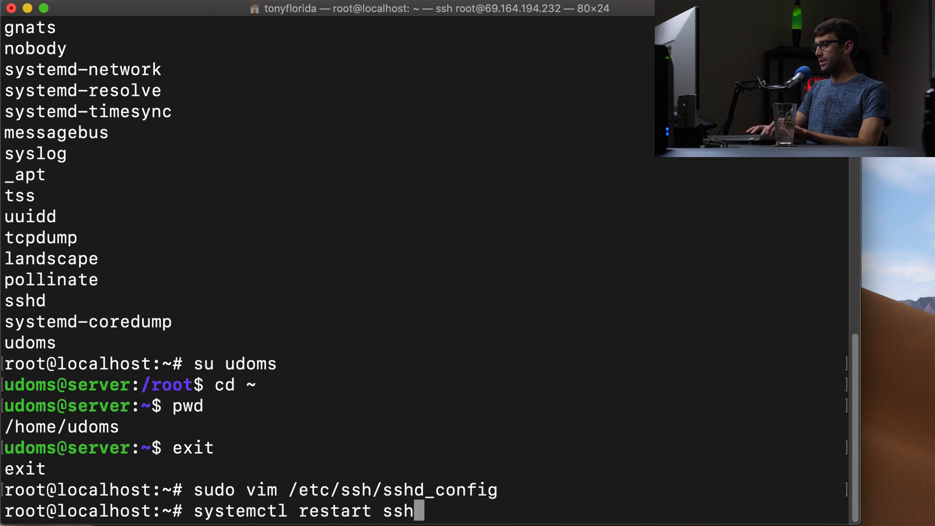
{"action": "type", "text": "d"}
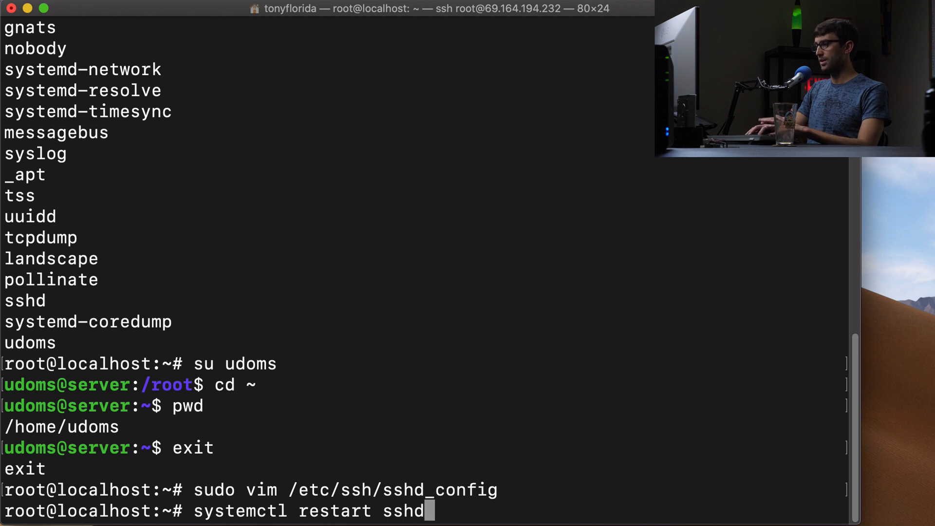
{"action": "key", "text": "Return"}
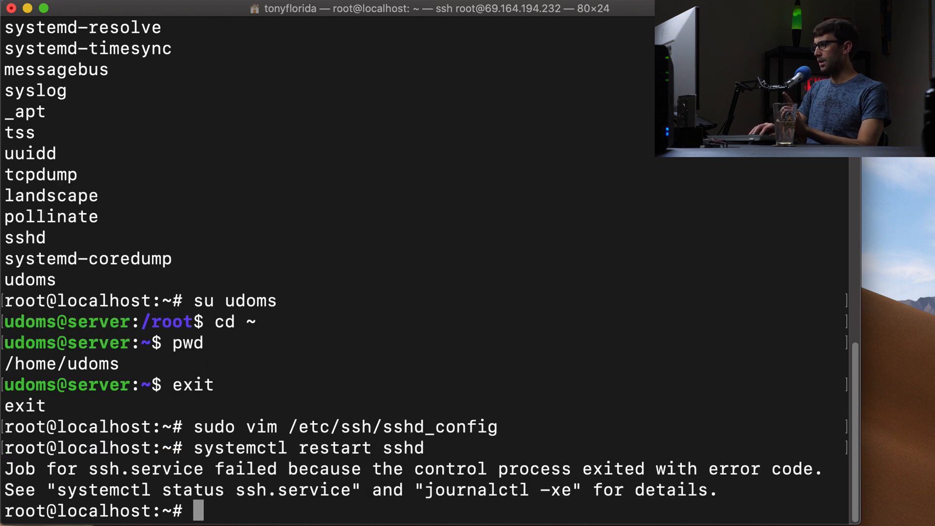
{"action": "type", "text": "systemctl restart sshd"}
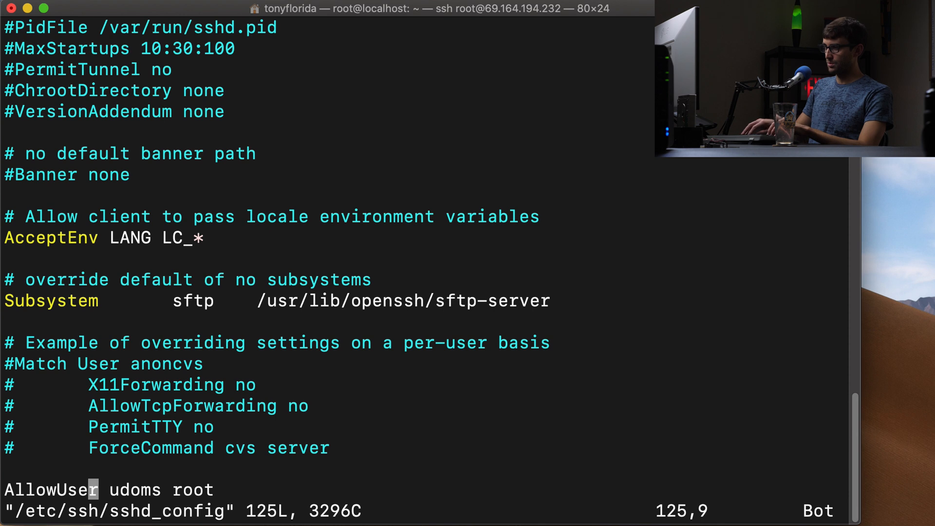
Step: Correct the directive to 'AllowUsers udoms root', save, and restart sshd without error
{"action": "type", "text": "st:~# systemctl restart sshd"}
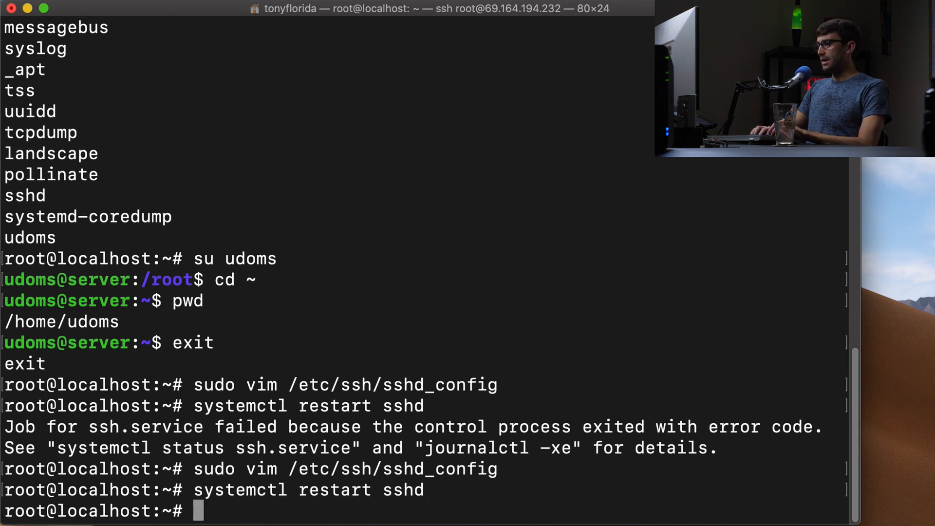
Step: Log out of the root server session and start an SSH login as udoms@<server IP>
{"action": "type", "text": "exit"}
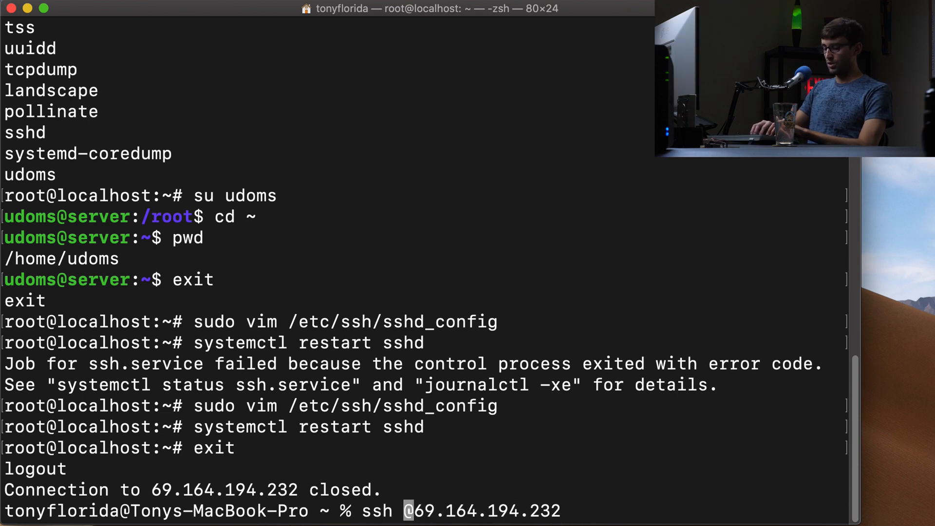
{"action": "type", "text": "udoms"}
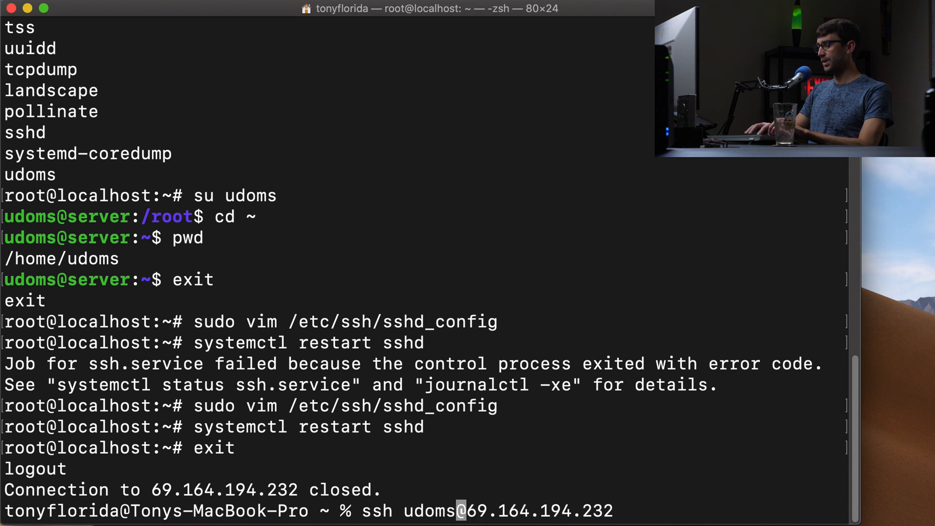